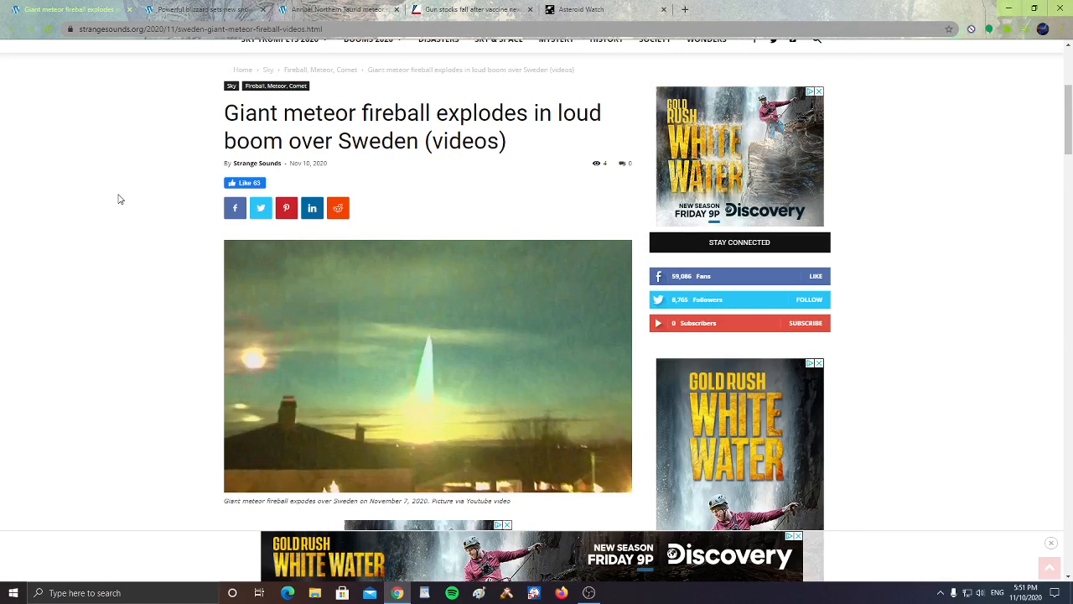
- Scroll the Sweden meteor fireball article past its photo and text to the 'Fireball over Sweden' video
scroll(down, 3)
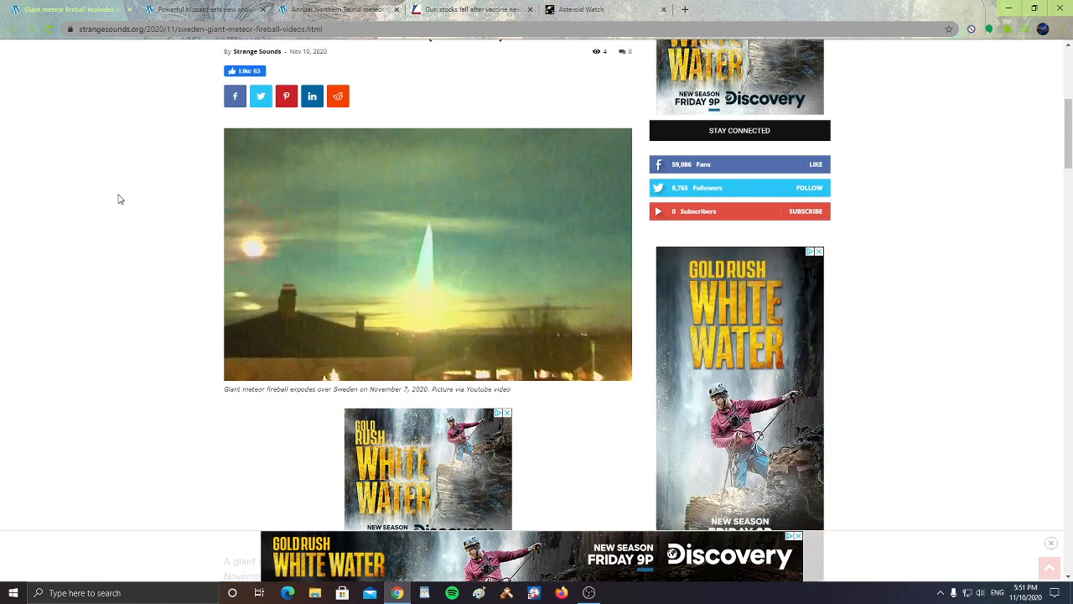
scroll(down, 3)
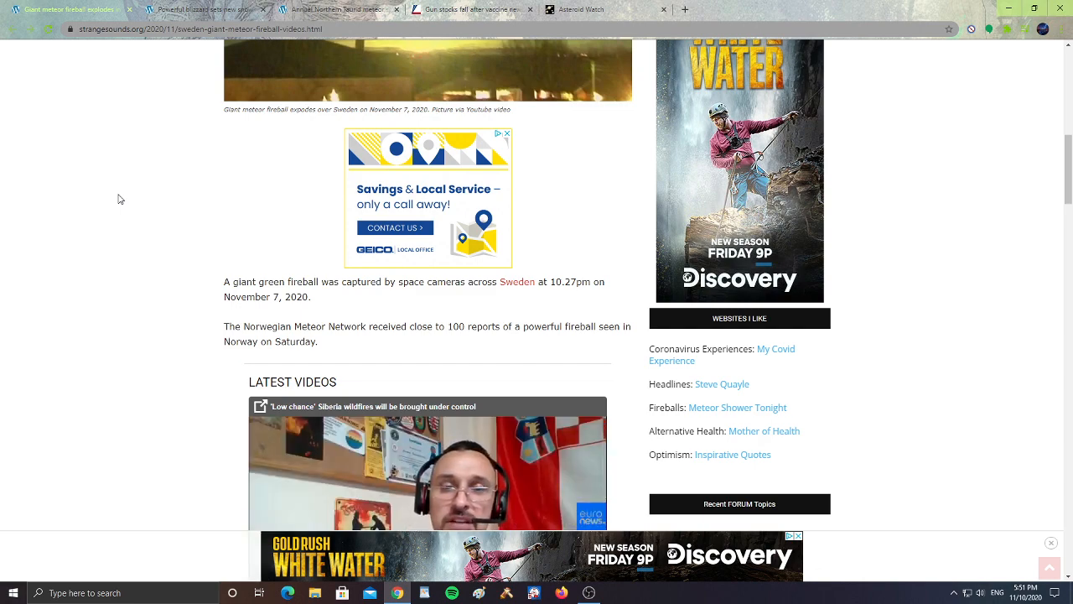
scroll(down, 3)
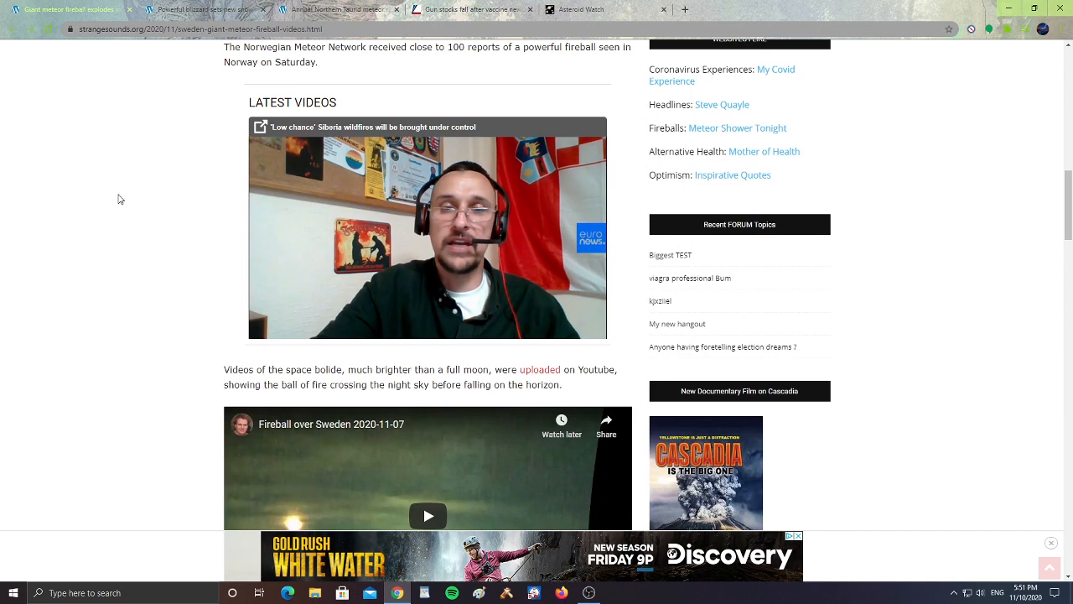
scroll(down, 3)
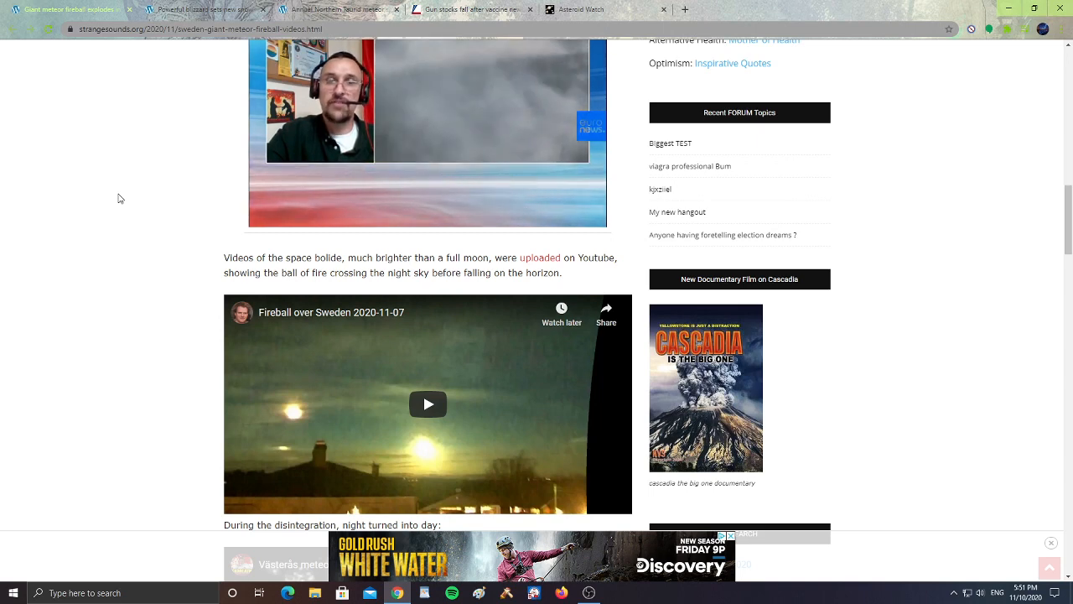
scroll(down, 3)
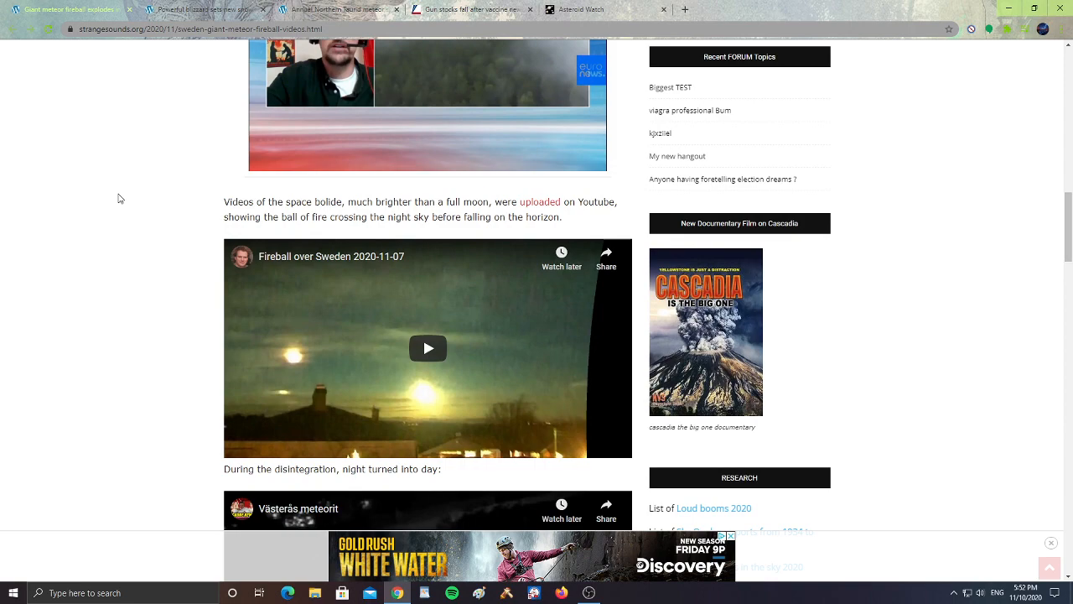
scroll(down, 3)
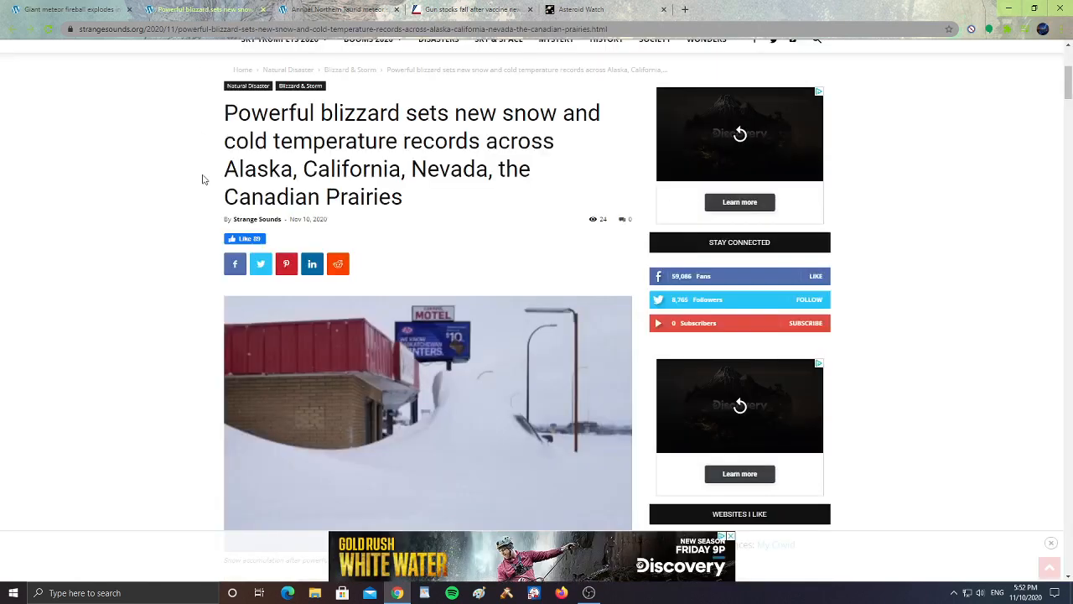
mouse_move(135, 213)
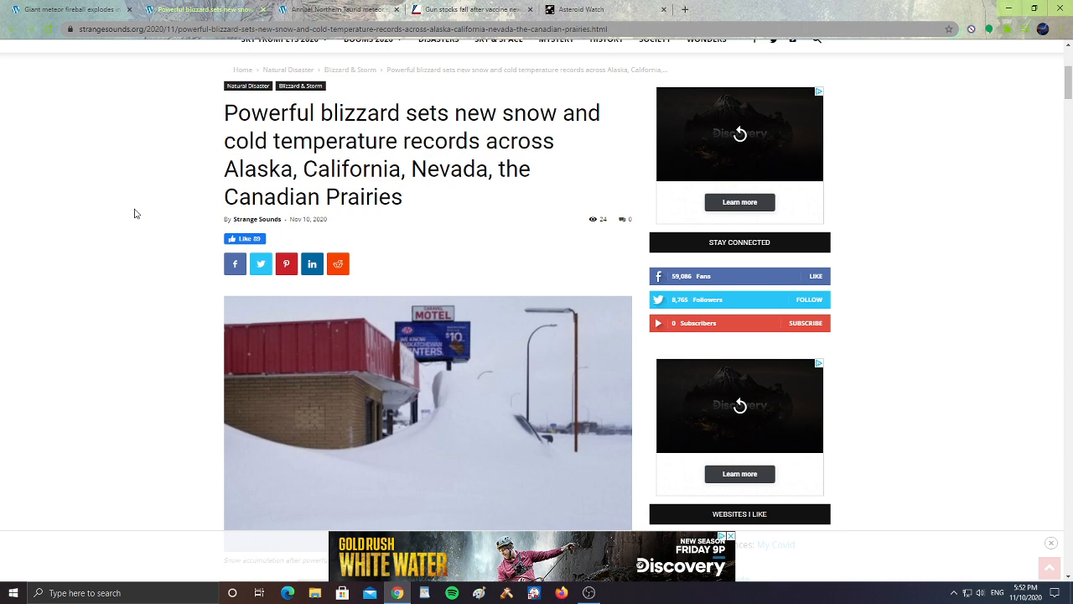
- Skim the blizzard snow-records article past its snow photo, then switch to the Fox Business gun stocks tab
scroll(down, 3)
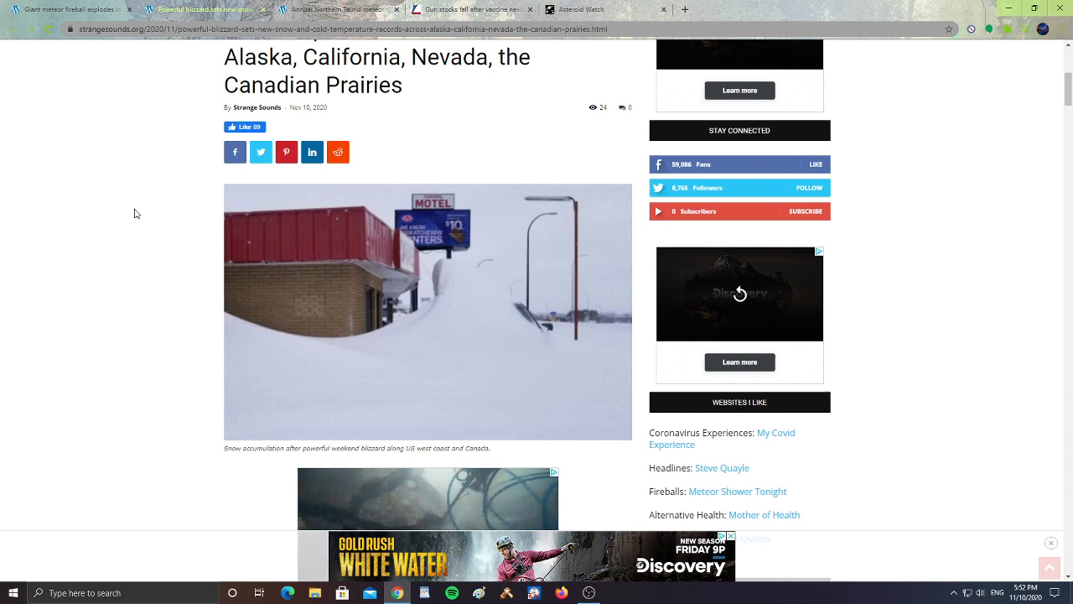
scroll(down, 3)
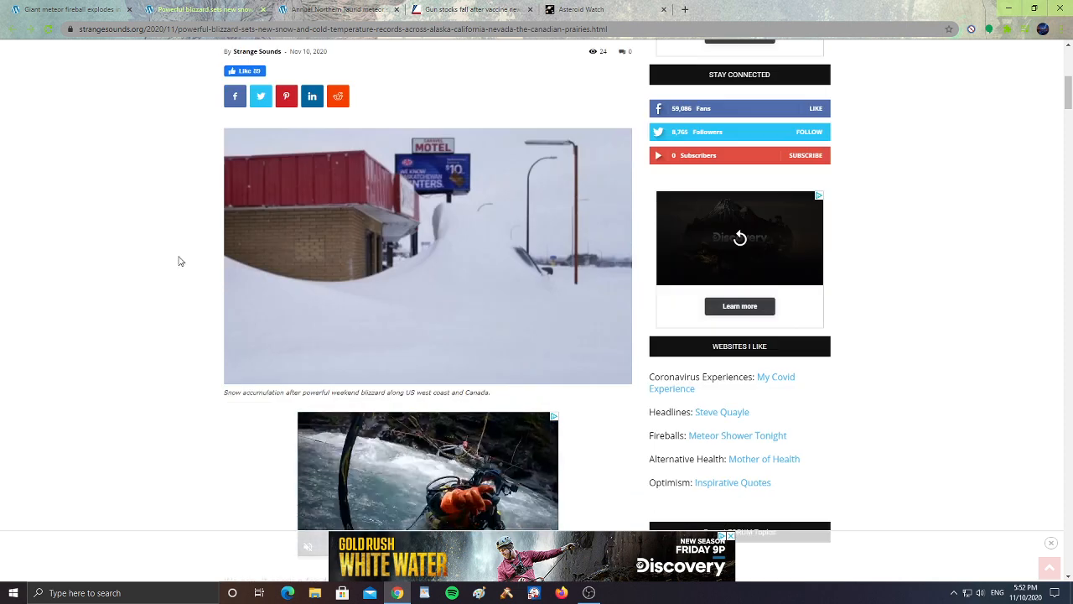
scroll(down, 3)
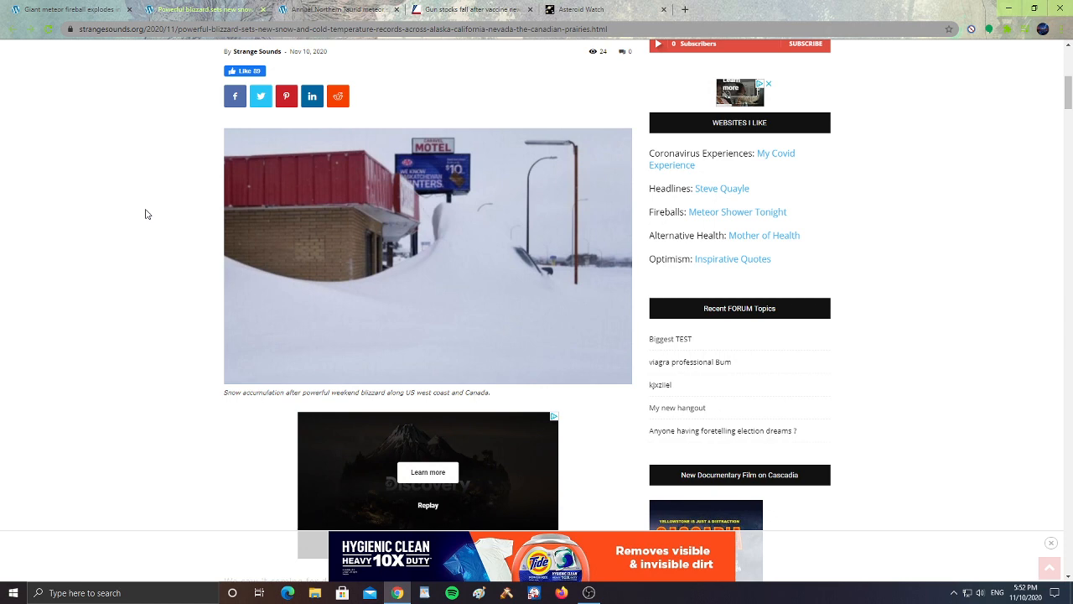
scroll(down, 3)
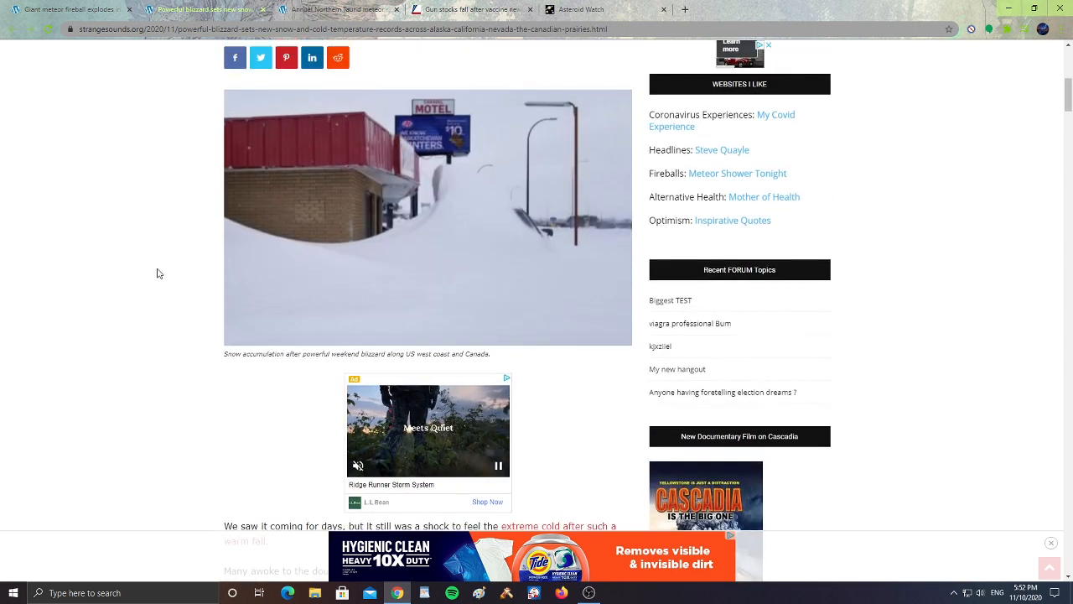
scroll(up, 3)
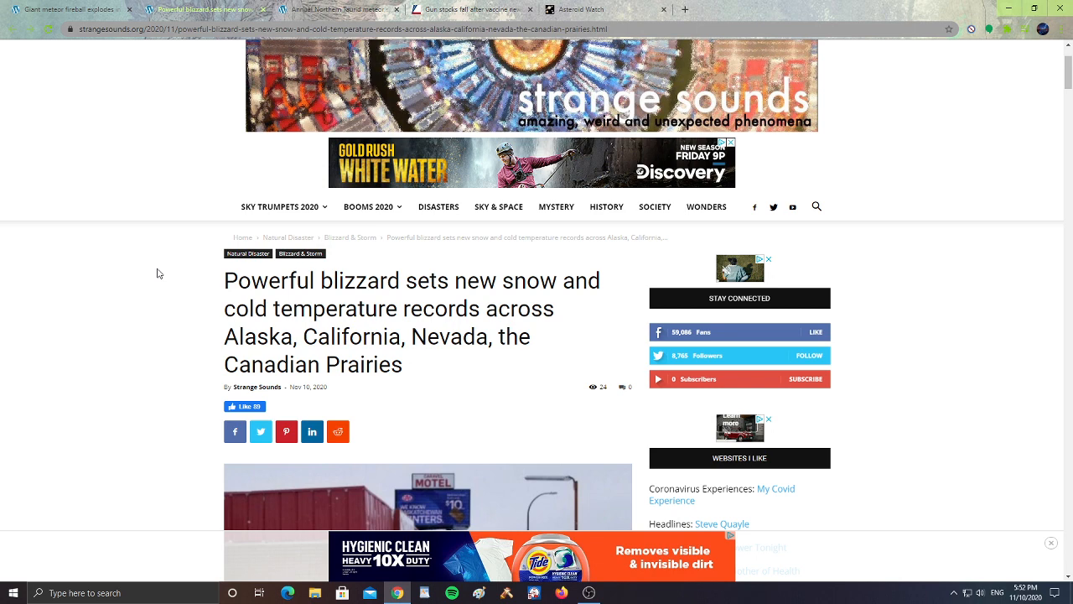
click(469, 10)
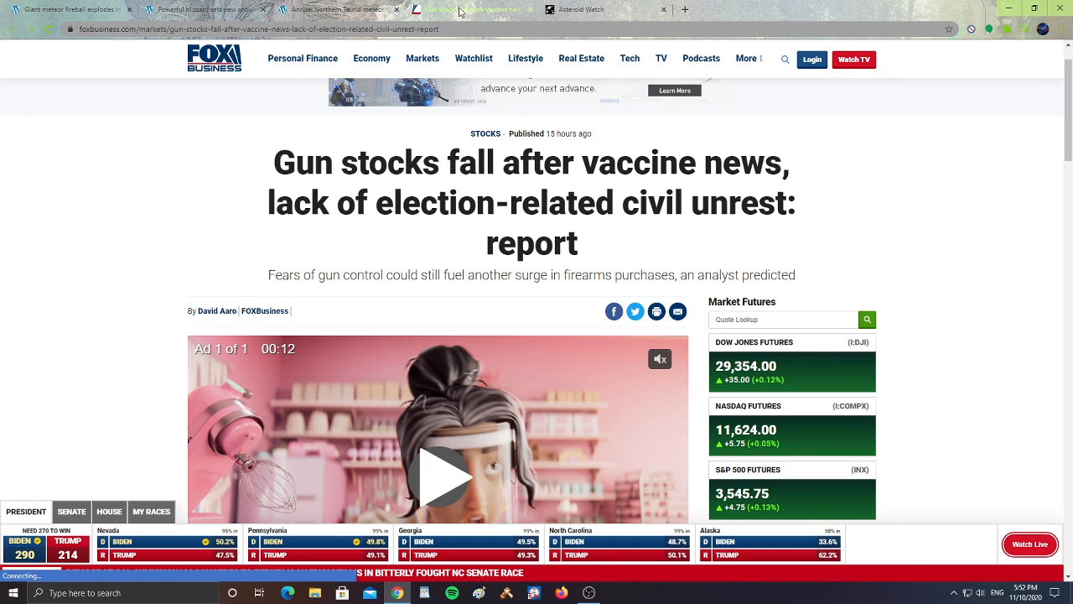
- Read the Northern Taurid meteor shower article down to its Facebook video, then return to the gun stocks story
click(353, 10)
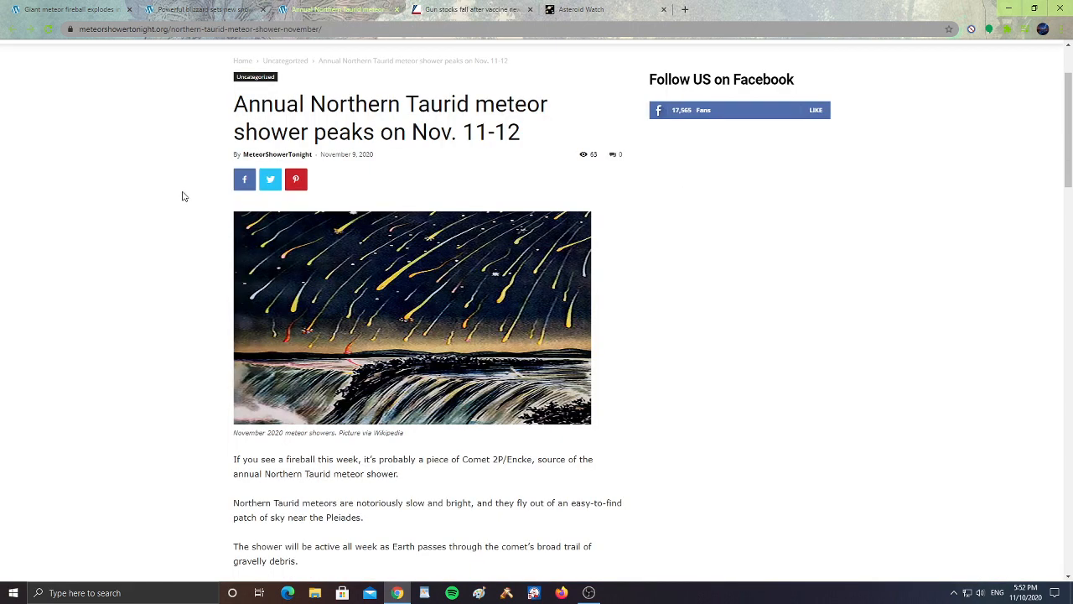
scroll(down, 3)
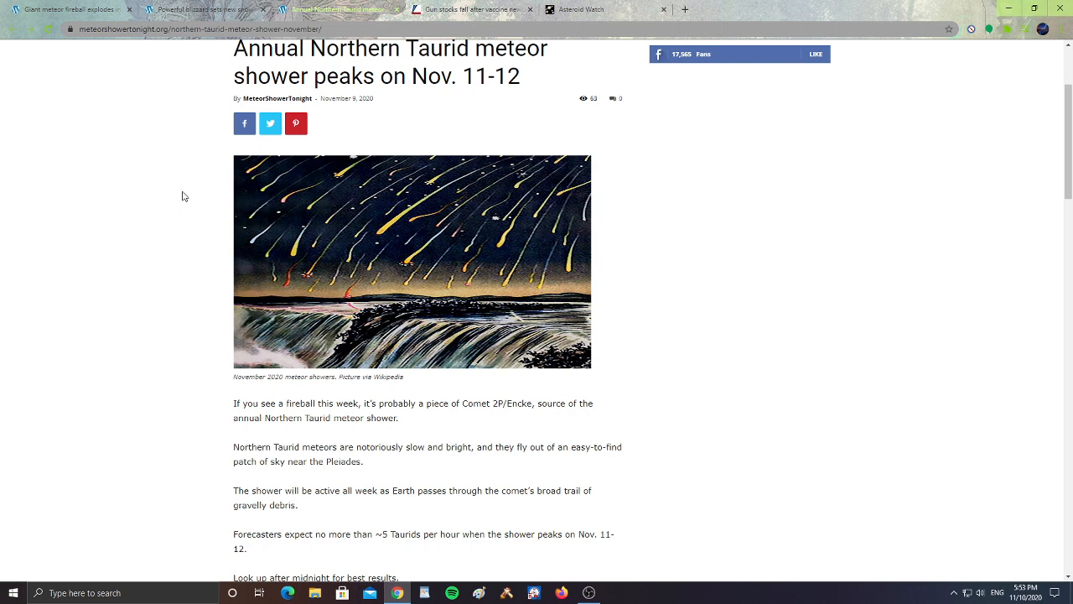
scroll(down, 3)
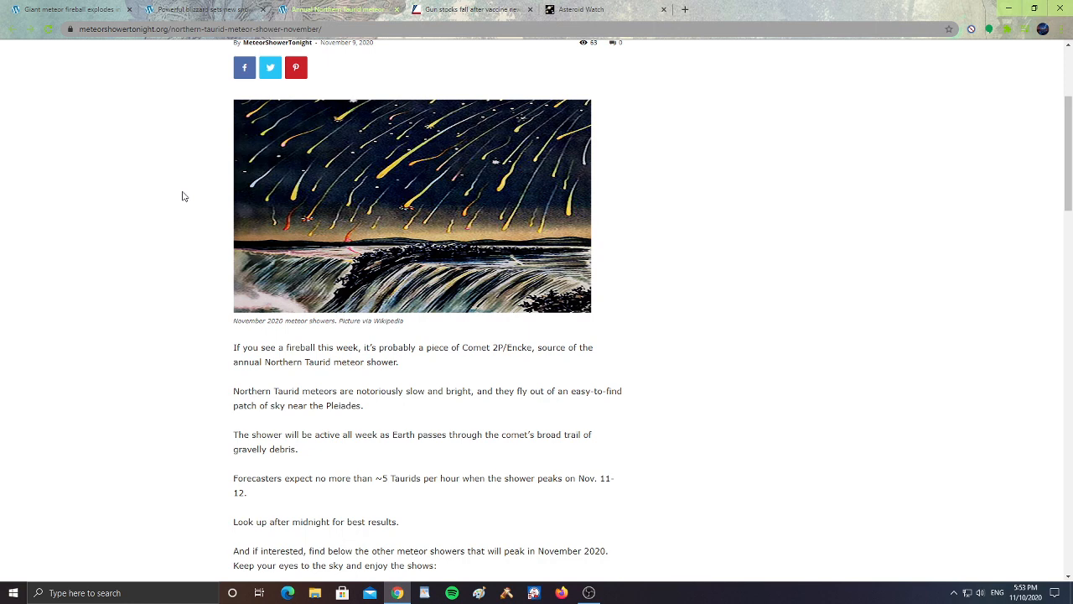
scroll(down, 3)
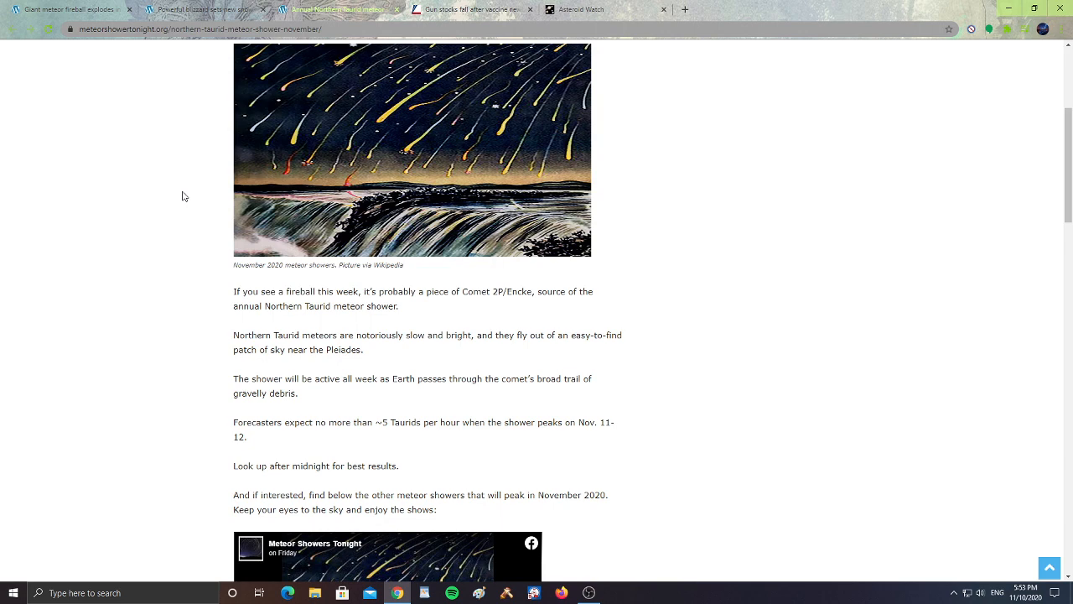
scroll(down, 3)
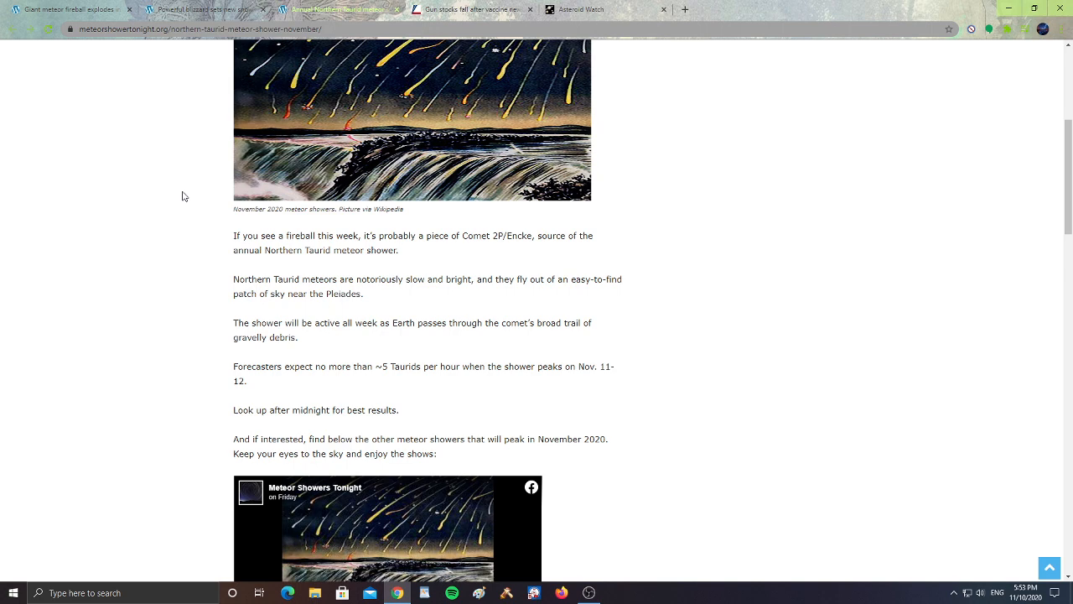
mouse_move(174, 241)
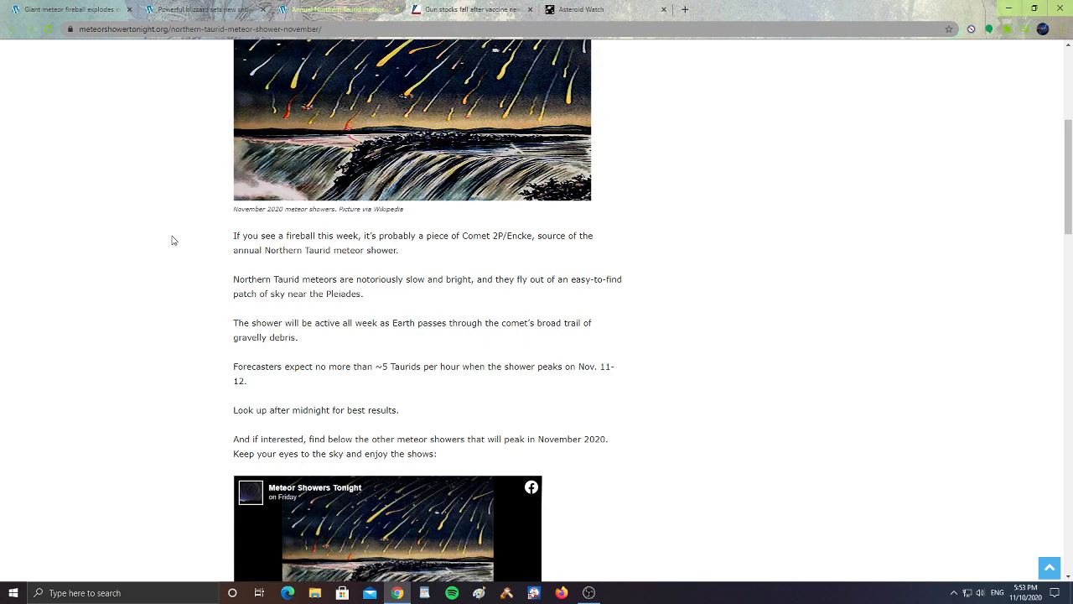
scroll(up, 3)
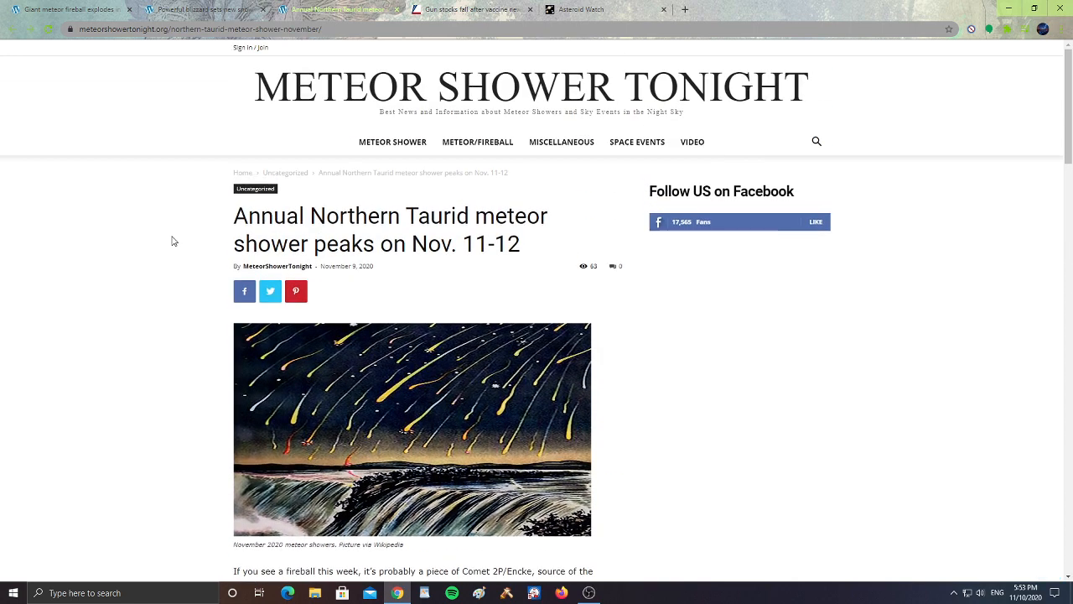
mouse_move(379, 47)
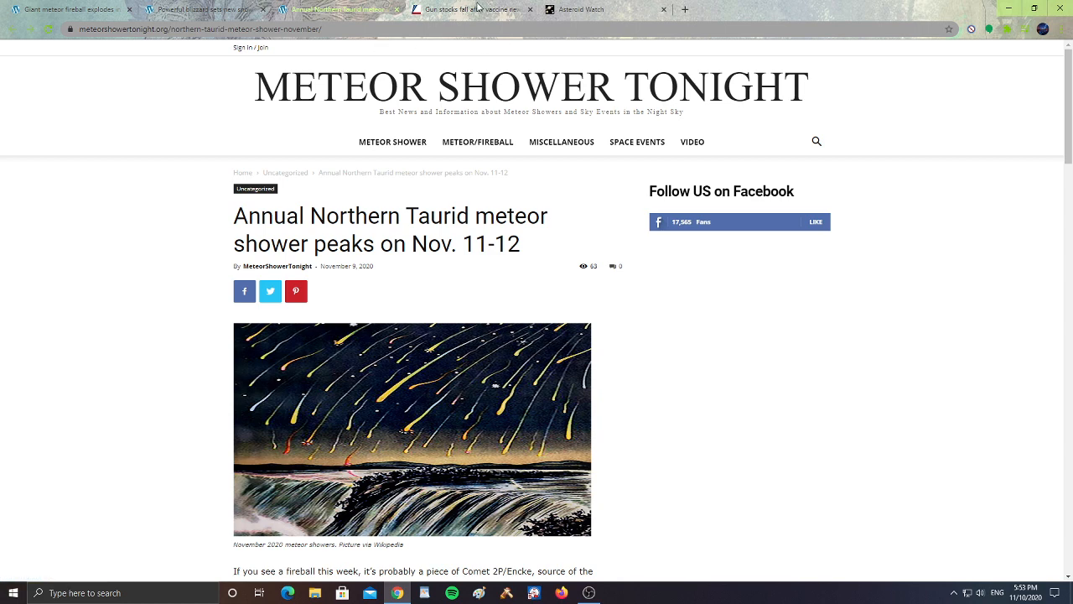
click(470, 10)
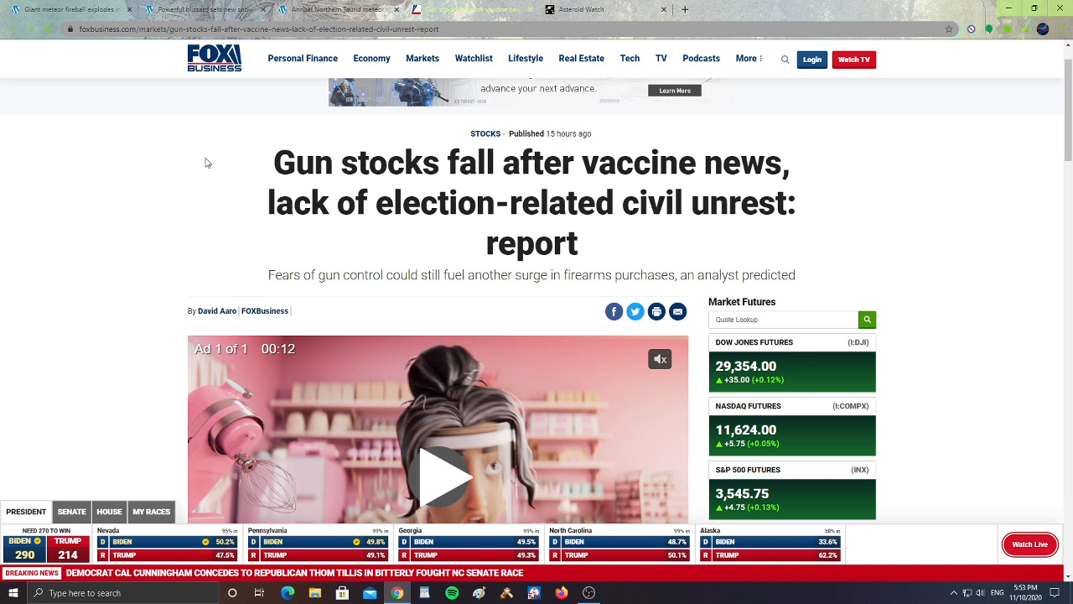
mouse_move(194, 171)
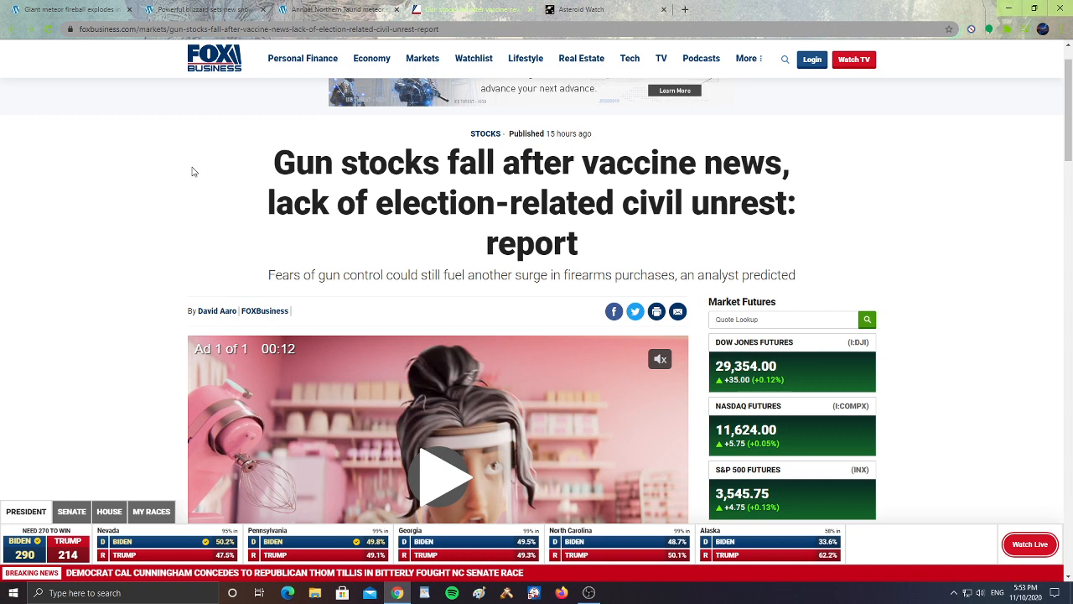
mouse_move(70, 244)
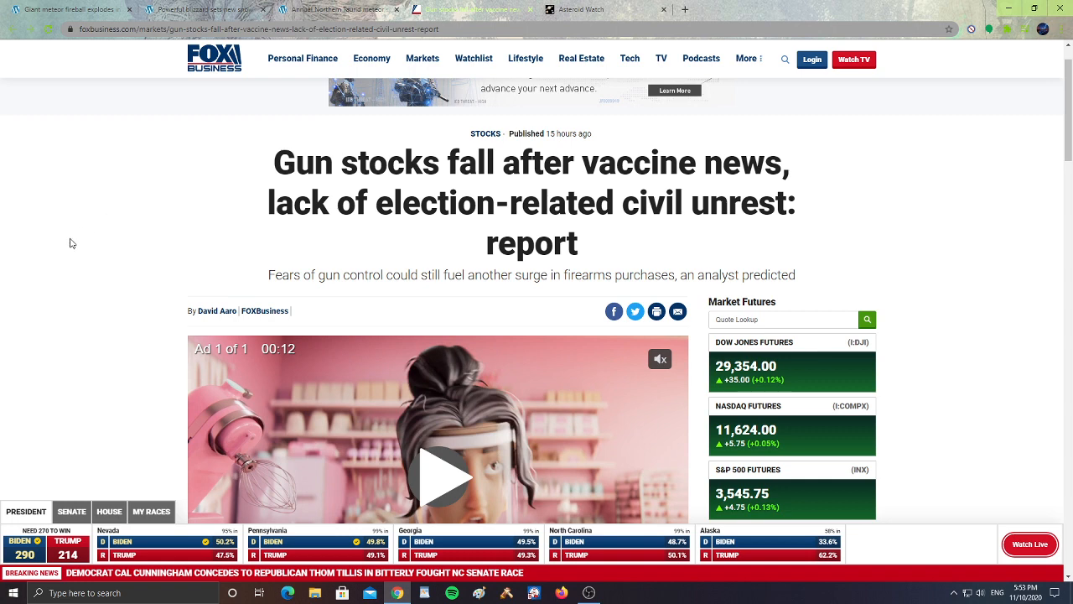
- Scroll the gun stocks article down to its stock price table
scroll(down, 3)
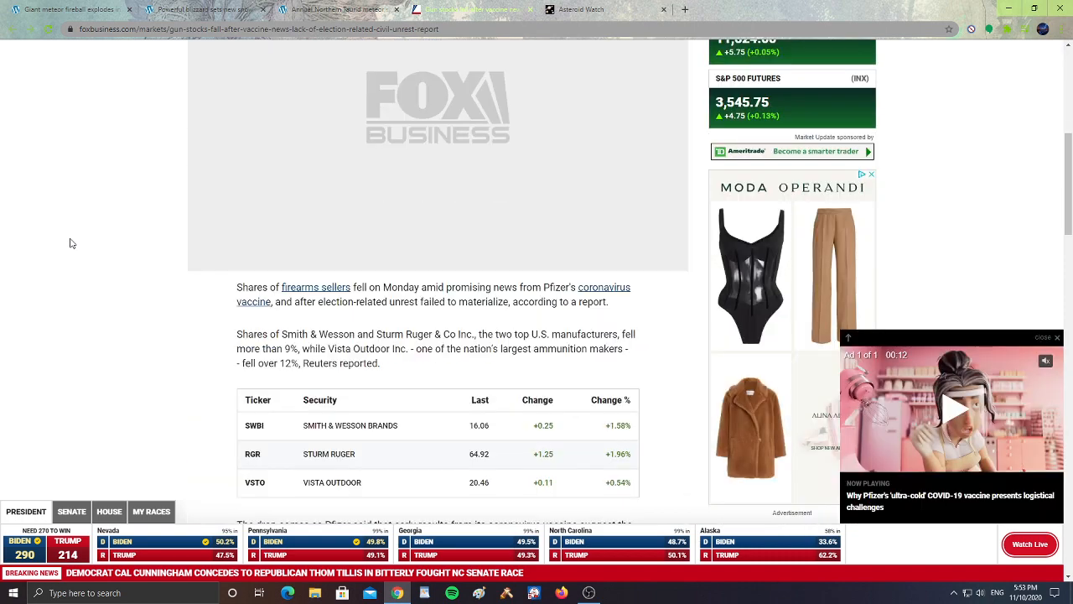
scroll(down, 3)
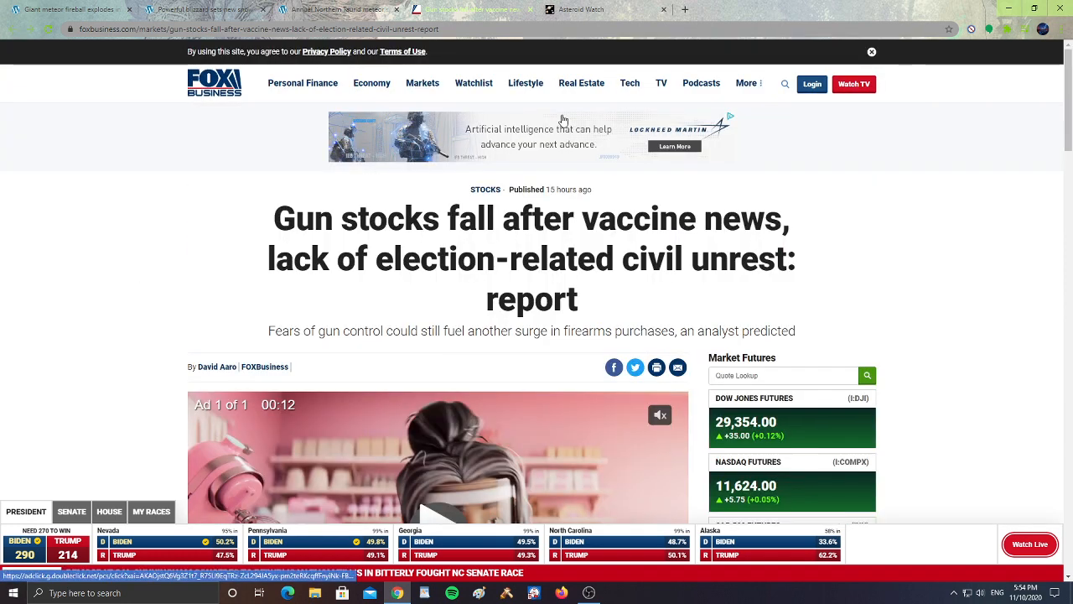
mouse_move(594, 10)
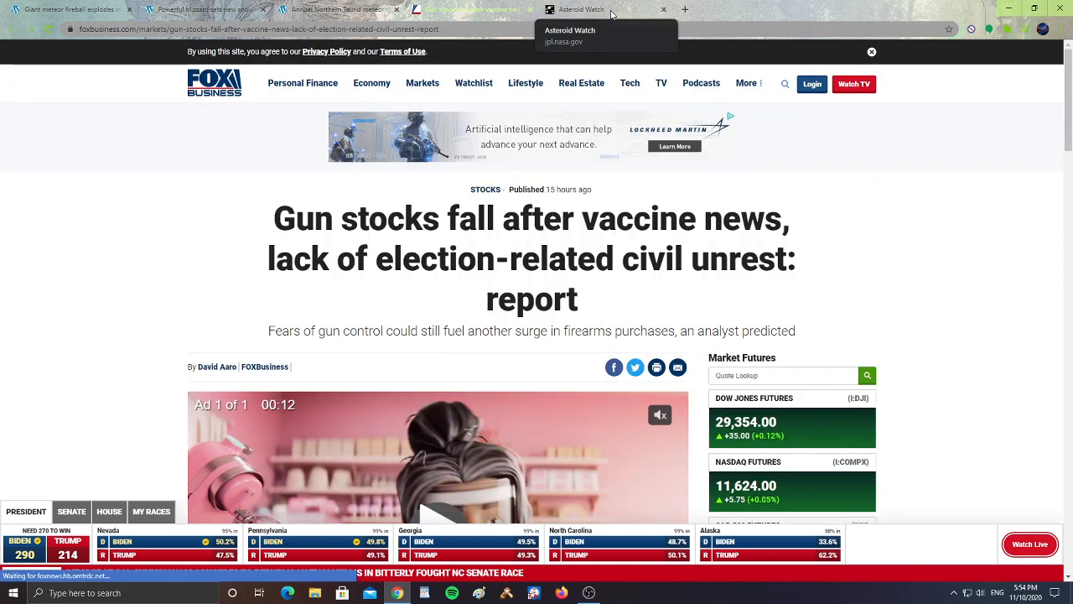
- Switch to the NASA JPL Asteroid Watch tab showing the Next 5 Earth Approaches table
click(591, 10)
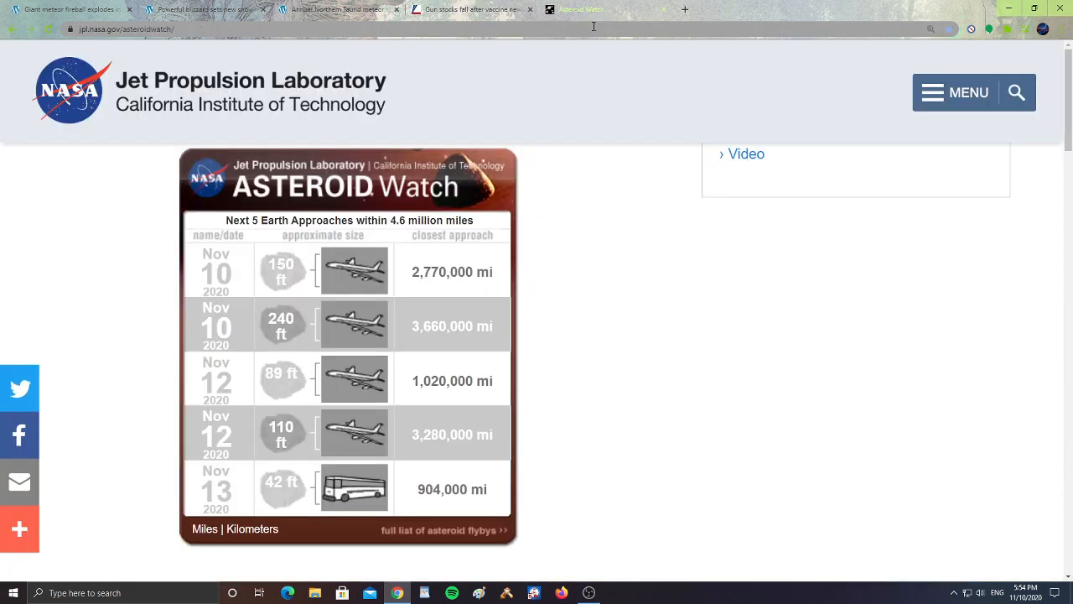
mouse_move(234, 243)
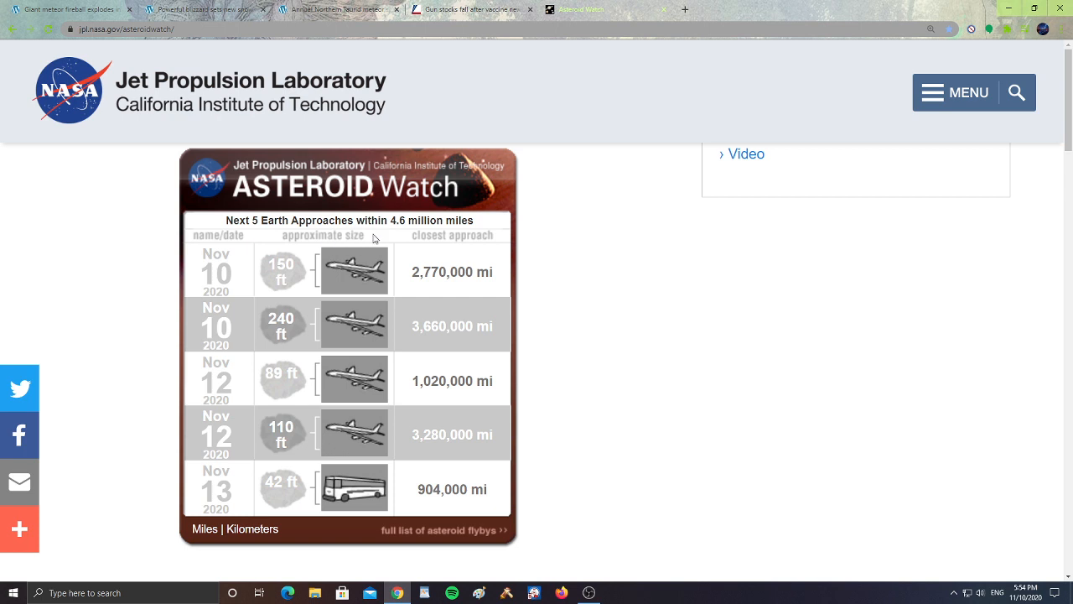
mouse_move(495, 235)
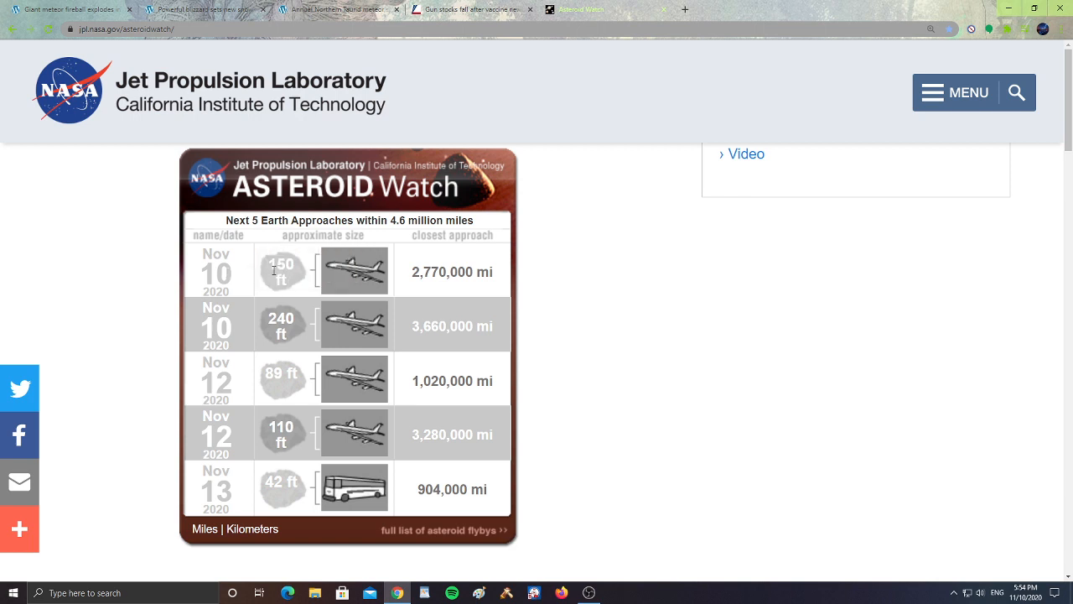
mouse_move(383, 290)
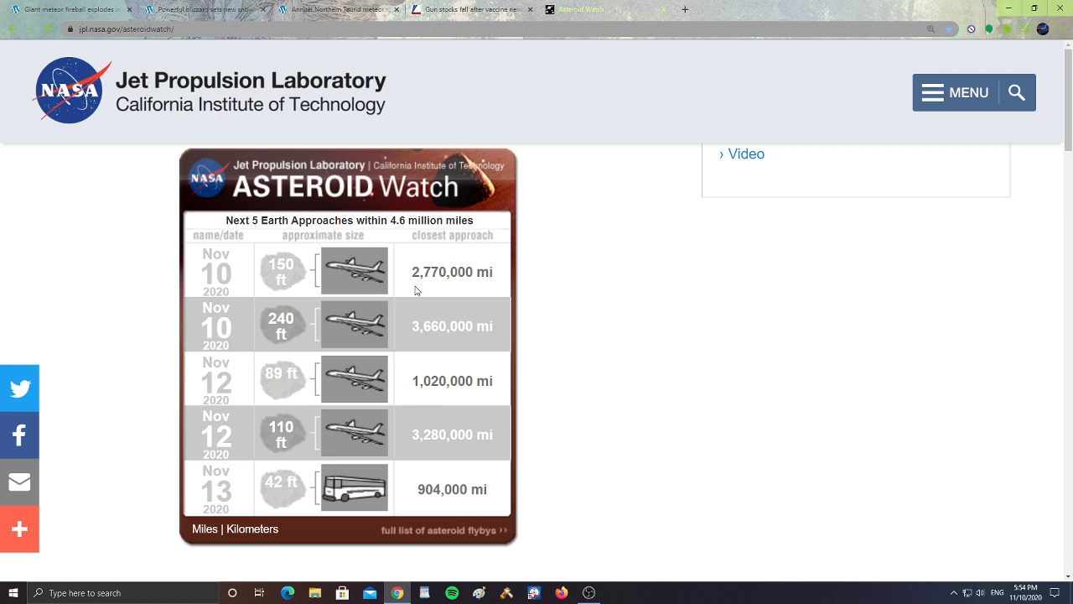
mouse_move(439, 288)
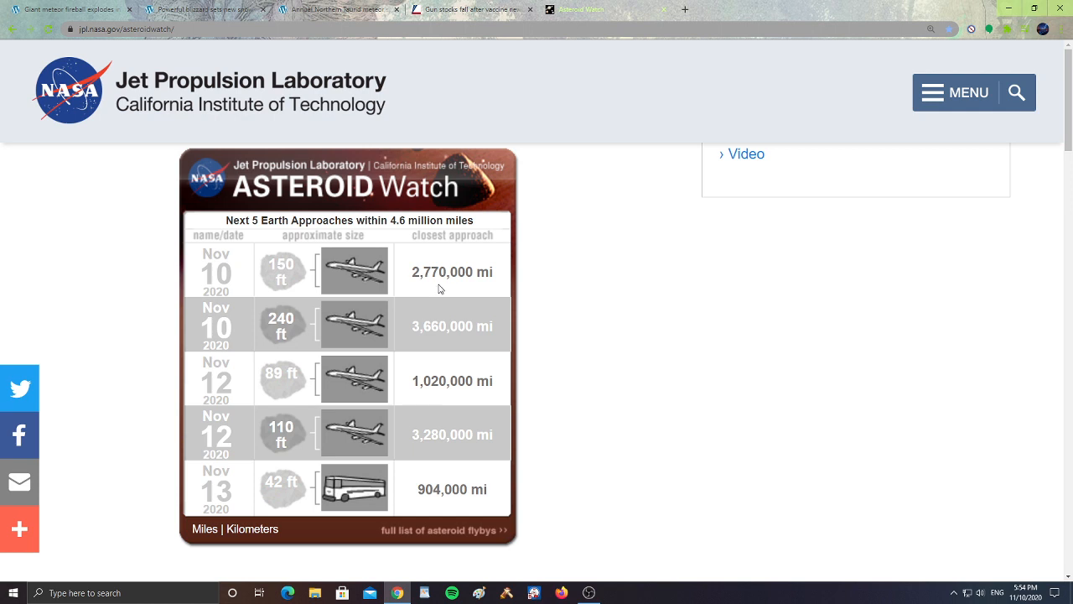
mouse_move(282, 325)
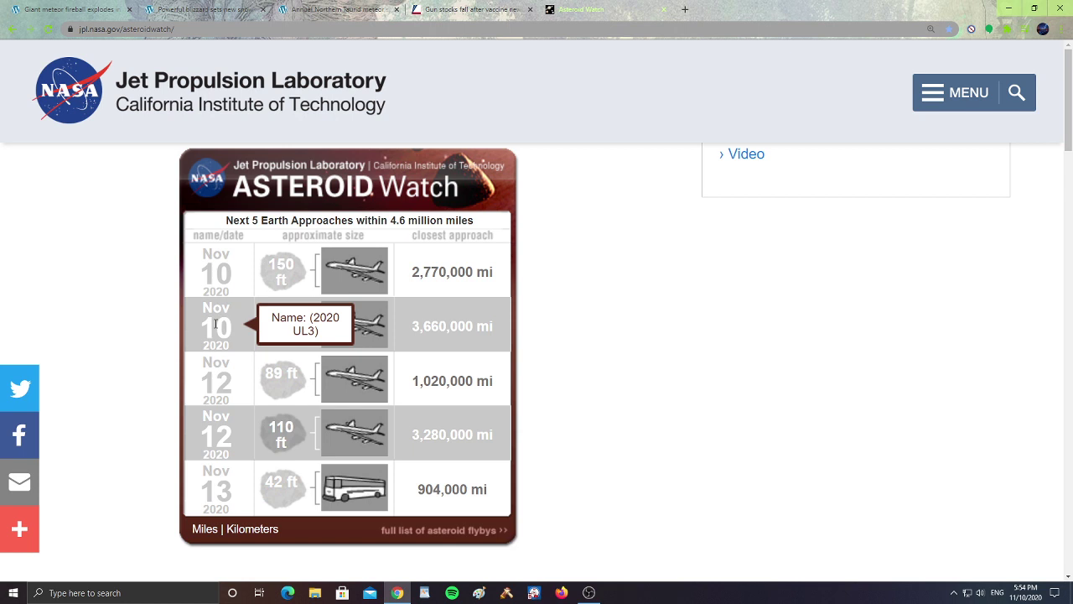
mouse_move(291, 290)
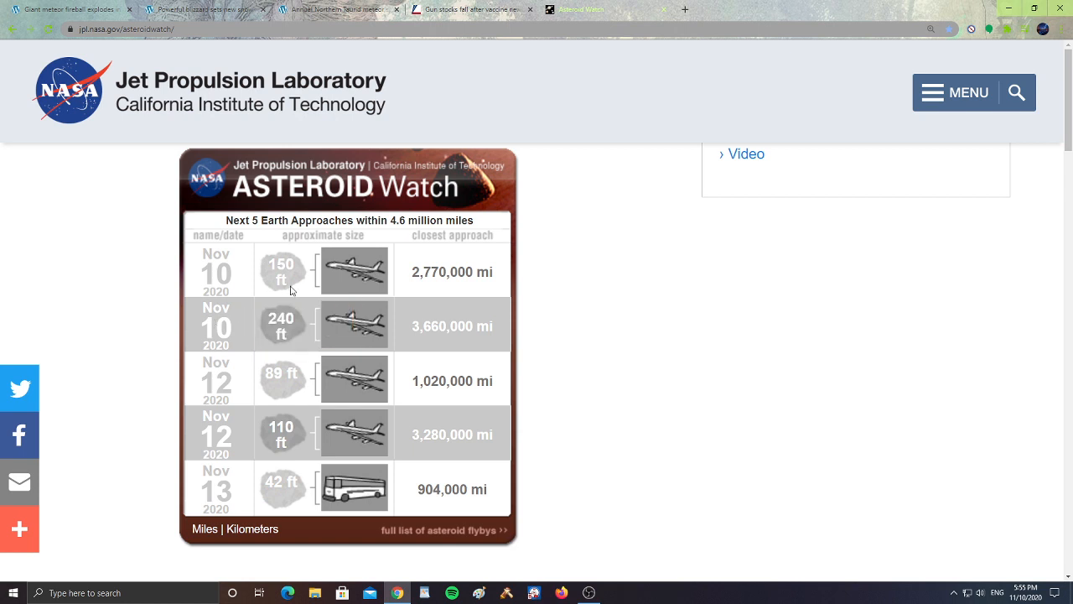
mouse_move(300, 322)
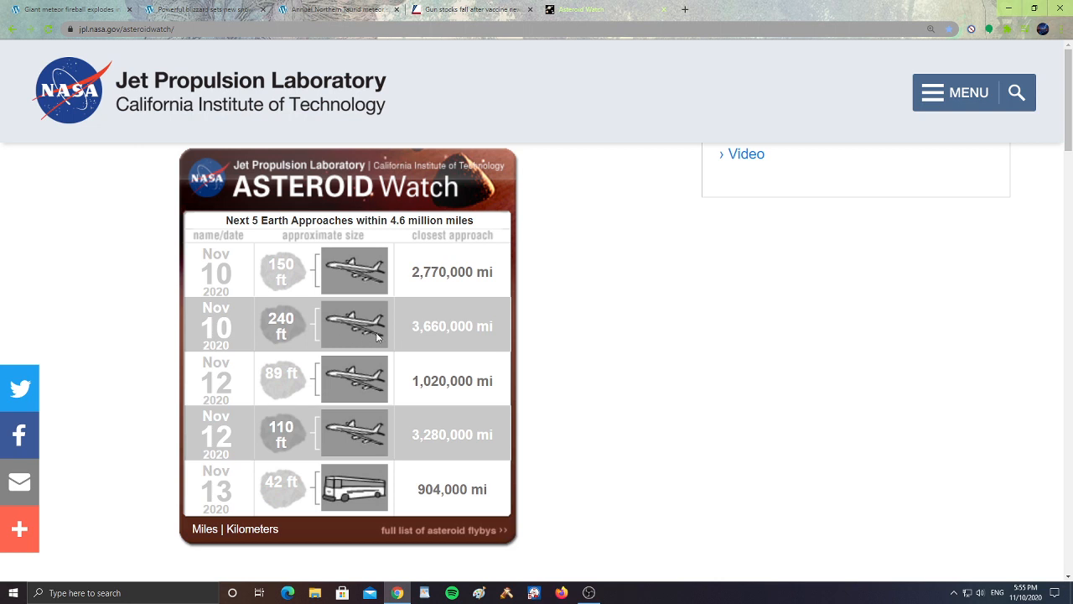
mouse_move(415, 343)
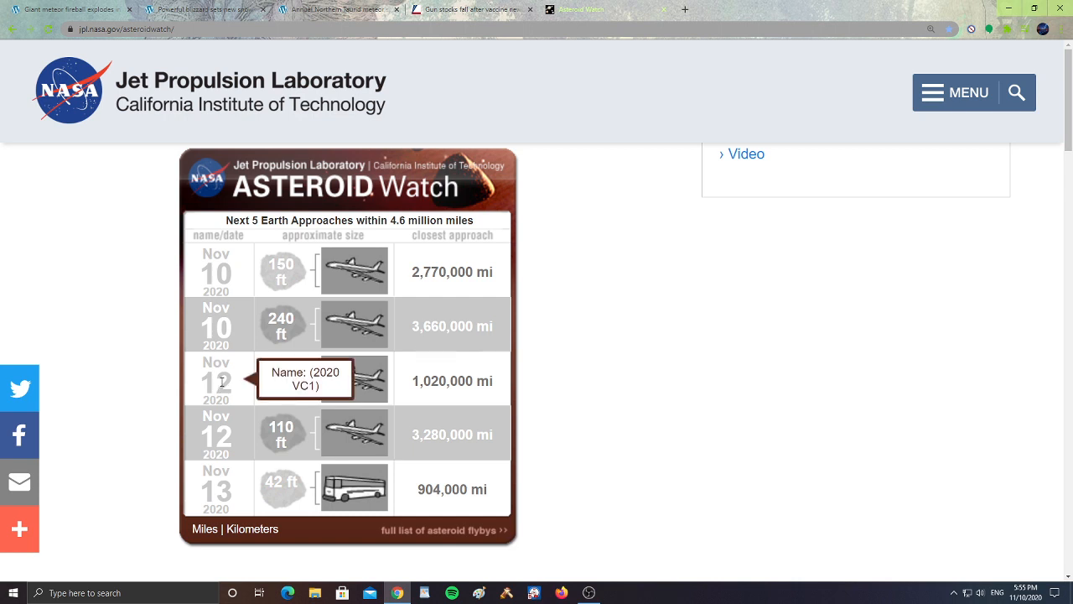
mouse_move(302, 391)
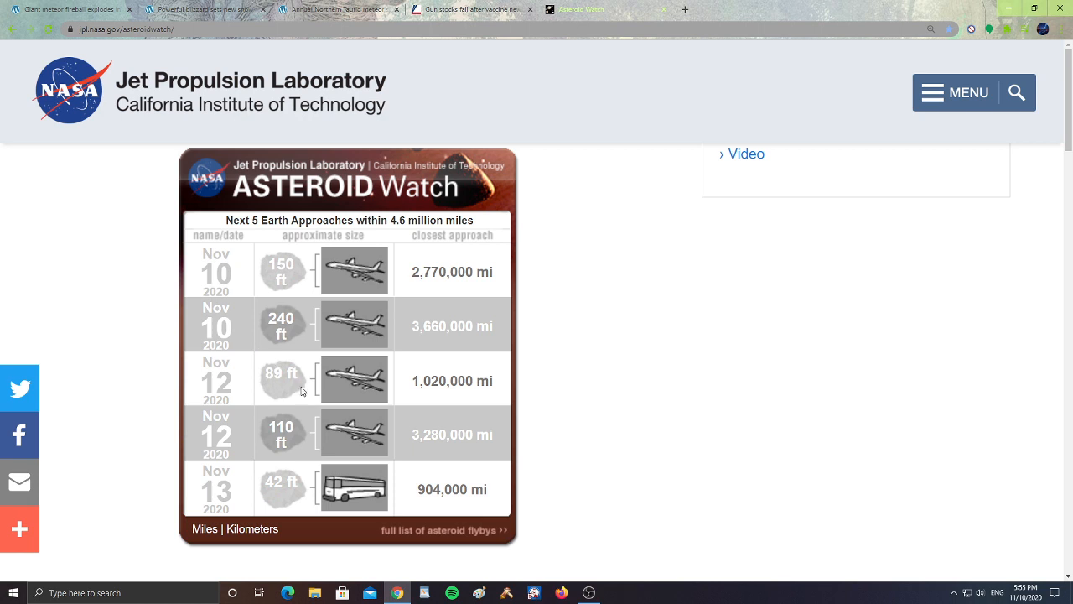
mouse_move(309, 376)
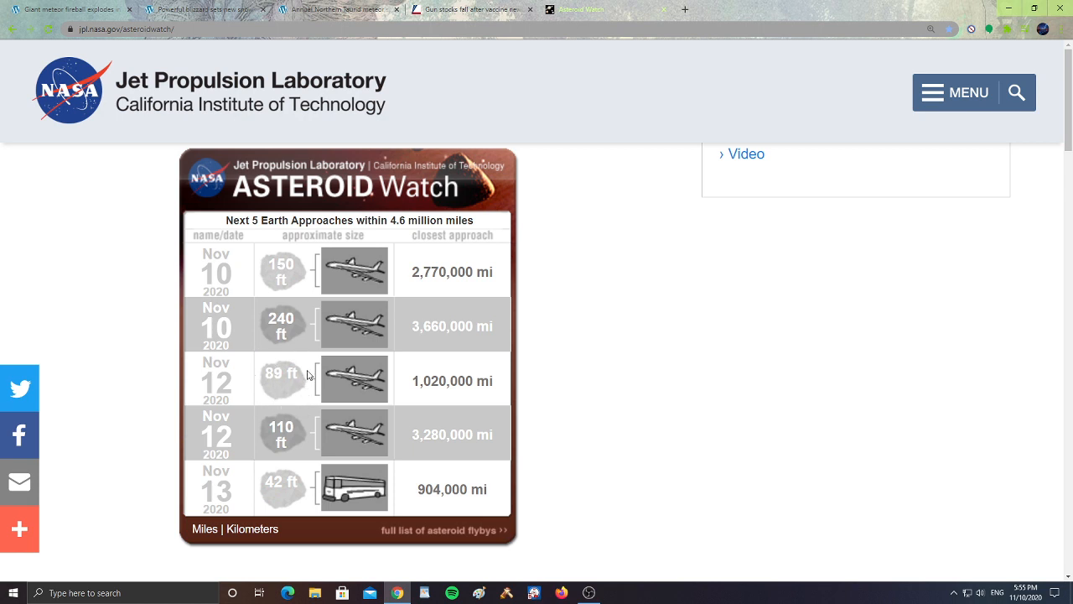
mouse_move(415, 392)
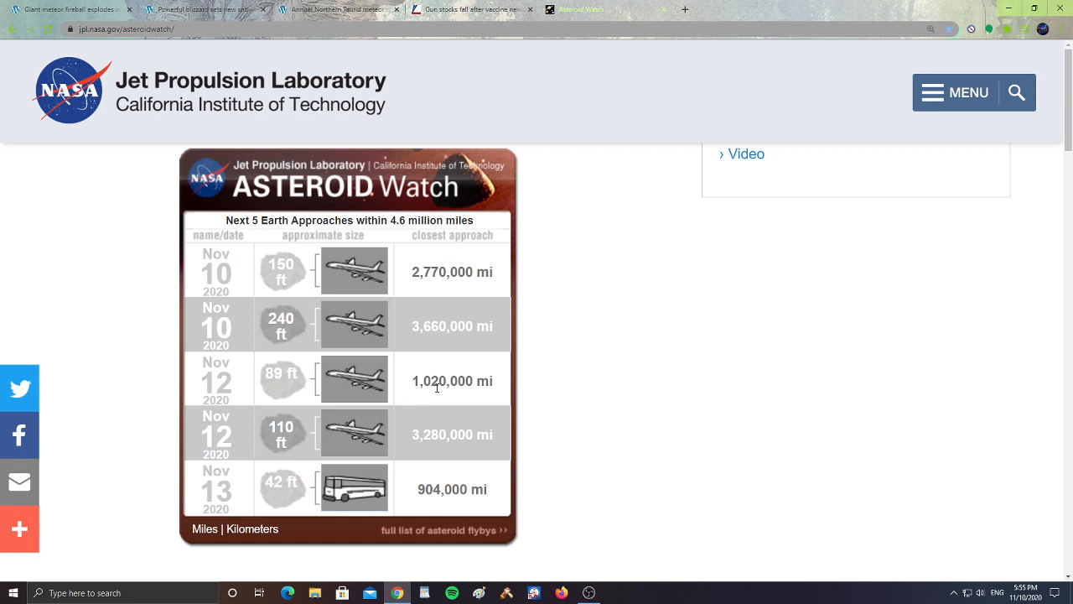
mouse_move(302, 419)
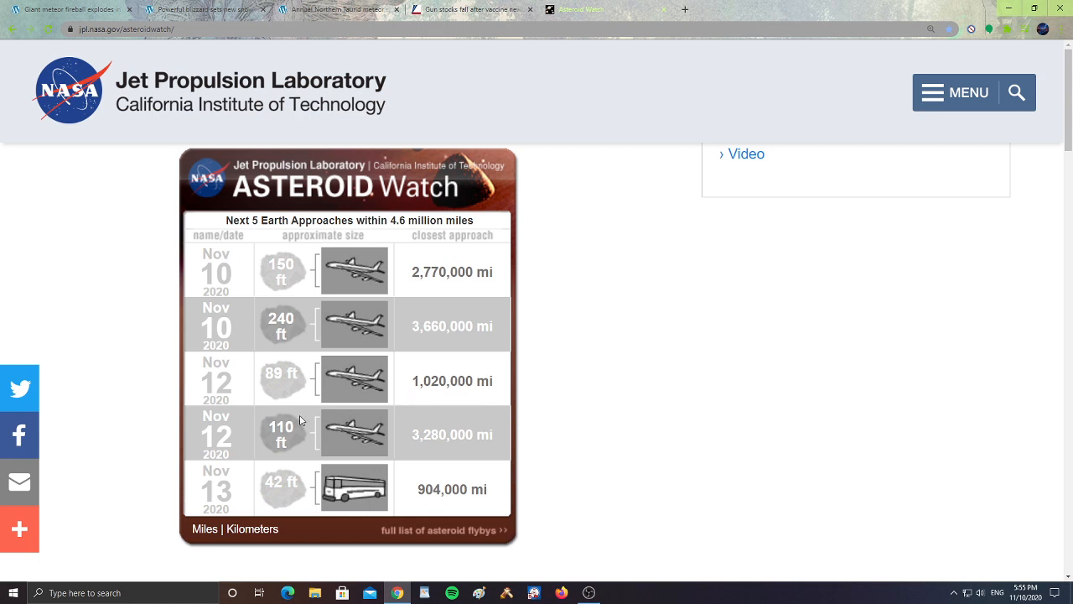
mouse_move(302, 421)
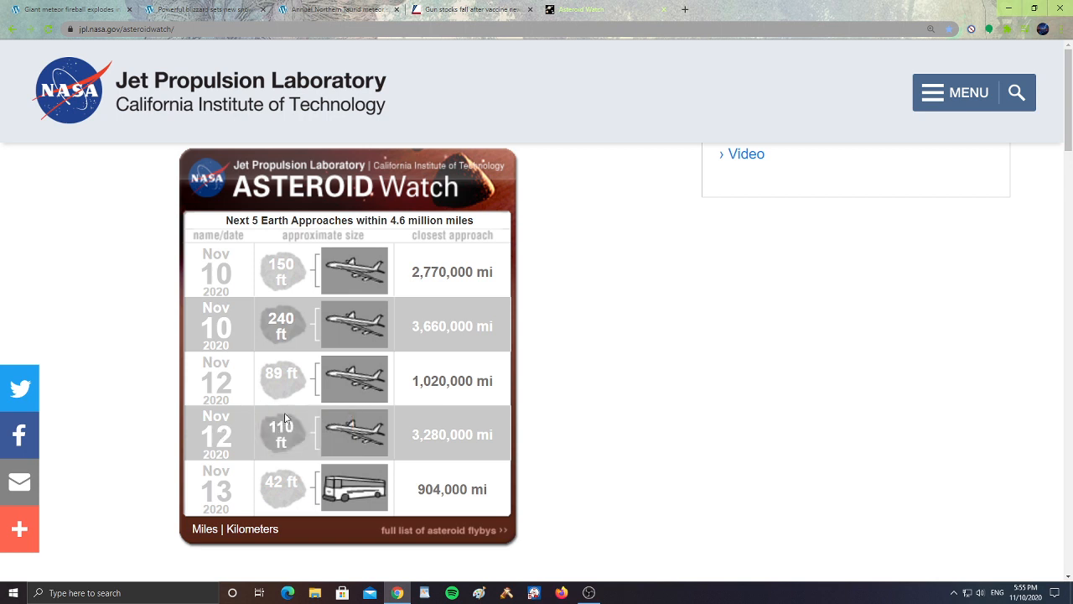
mouse_move(278, 420)
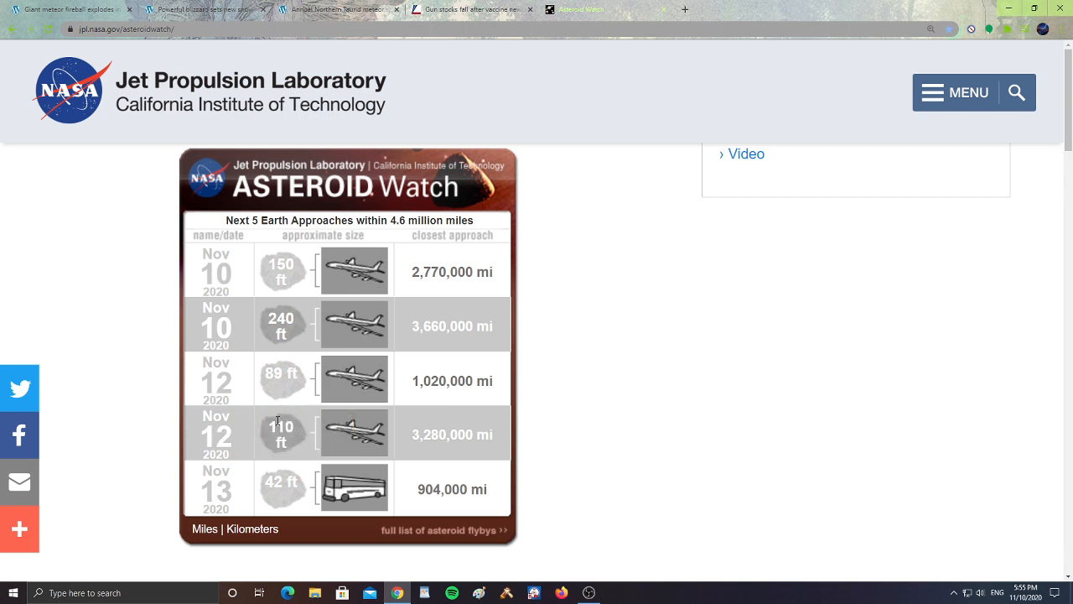
mouse_move(389, 449)
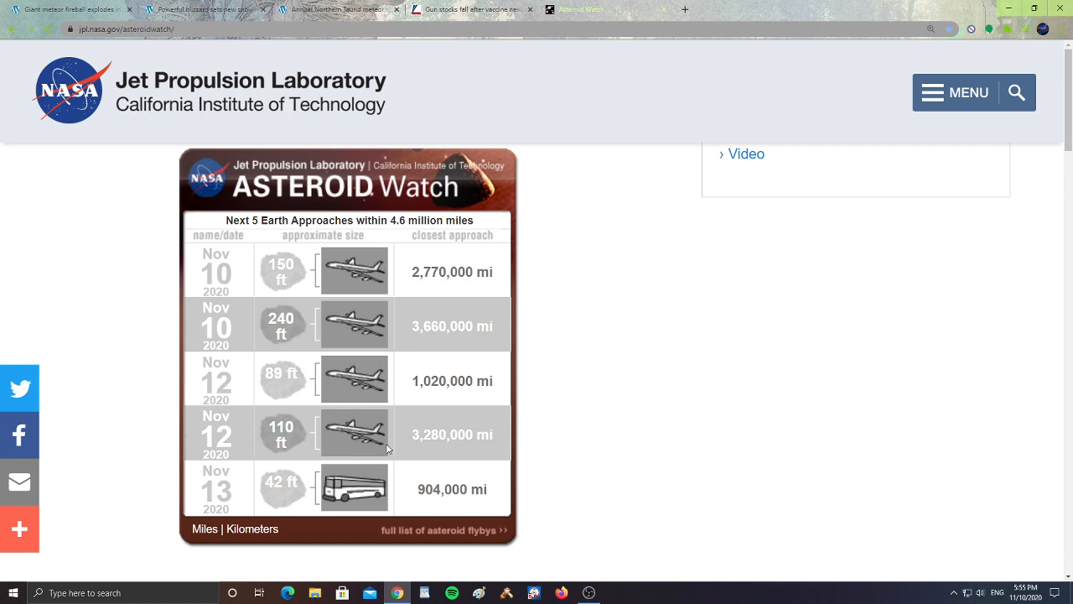
mouse_move(409, 446)
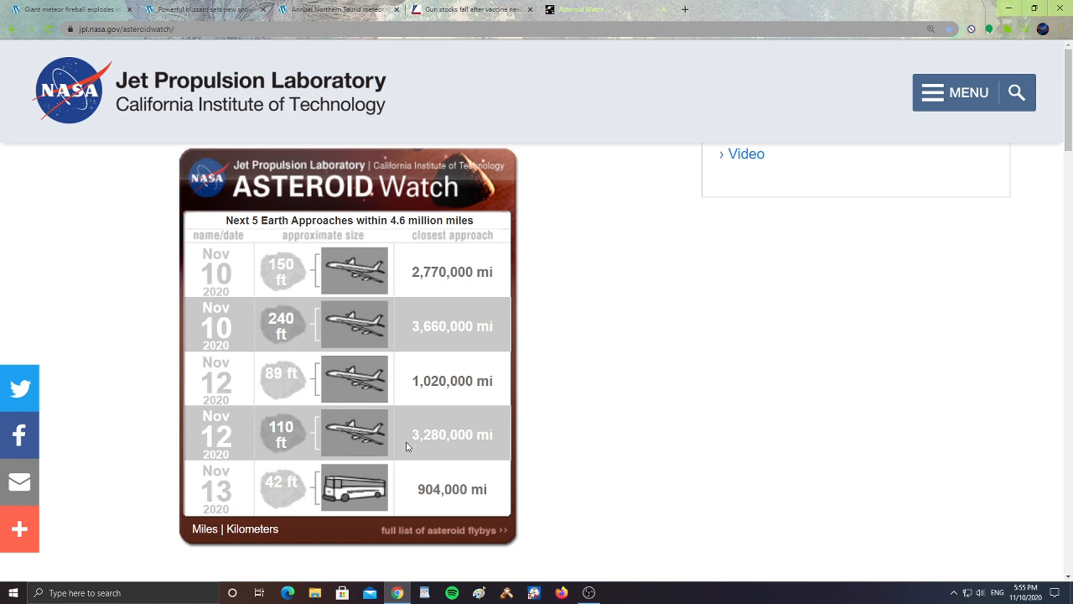
mouse_move(461, 453)
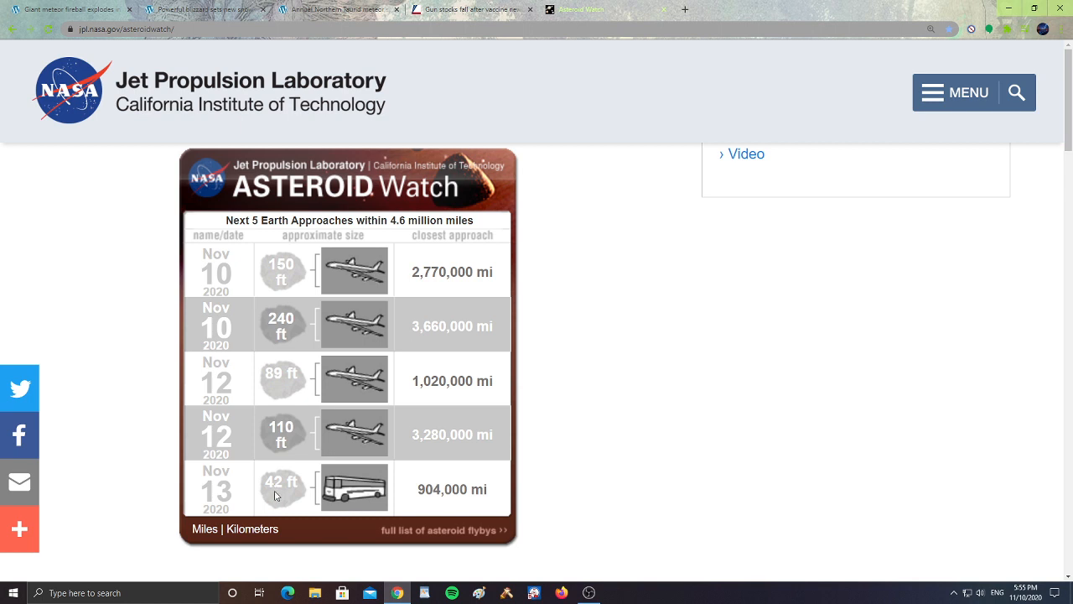
mouse_move(304, 507)
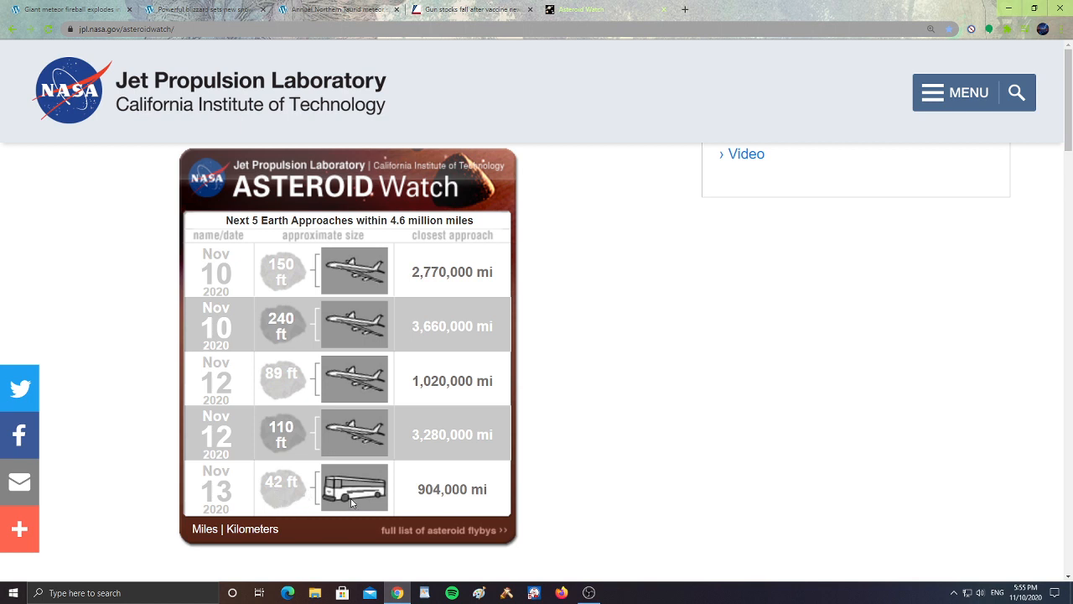
mouse_move(446, 493)
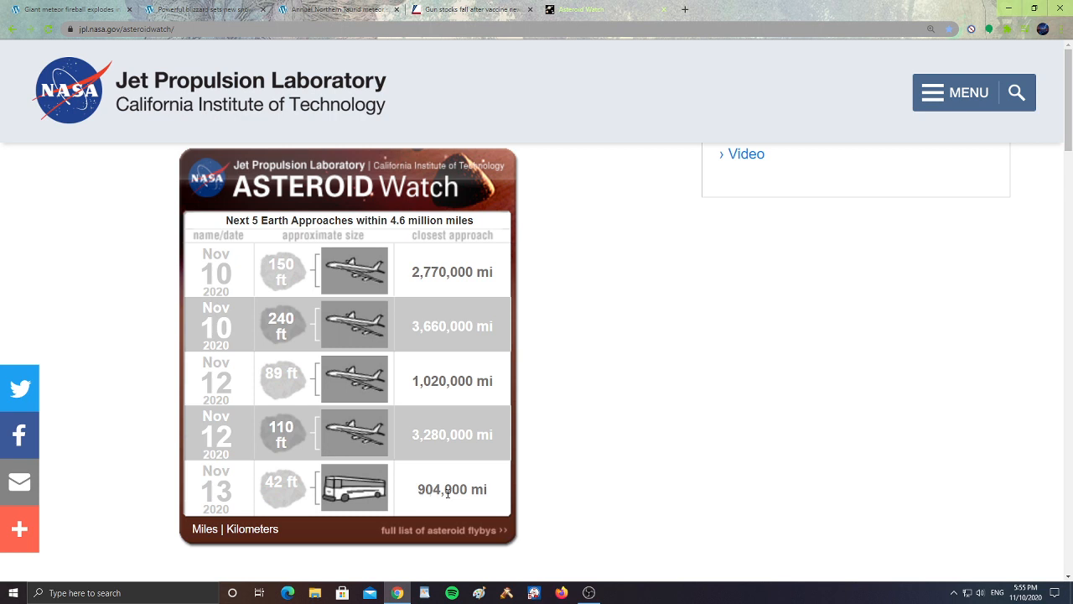
mouse_move(493, 506)
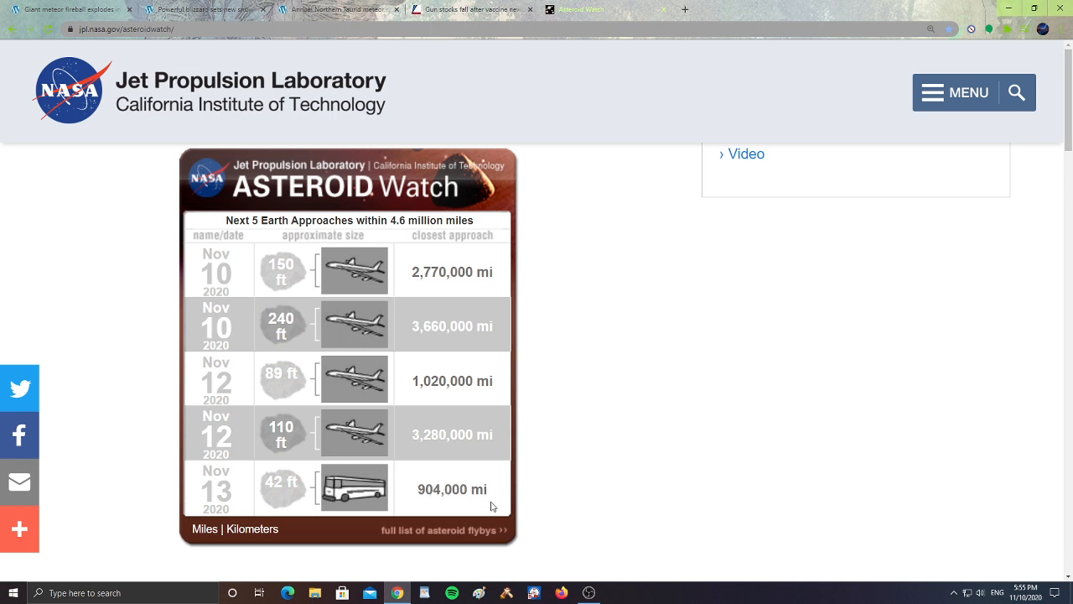